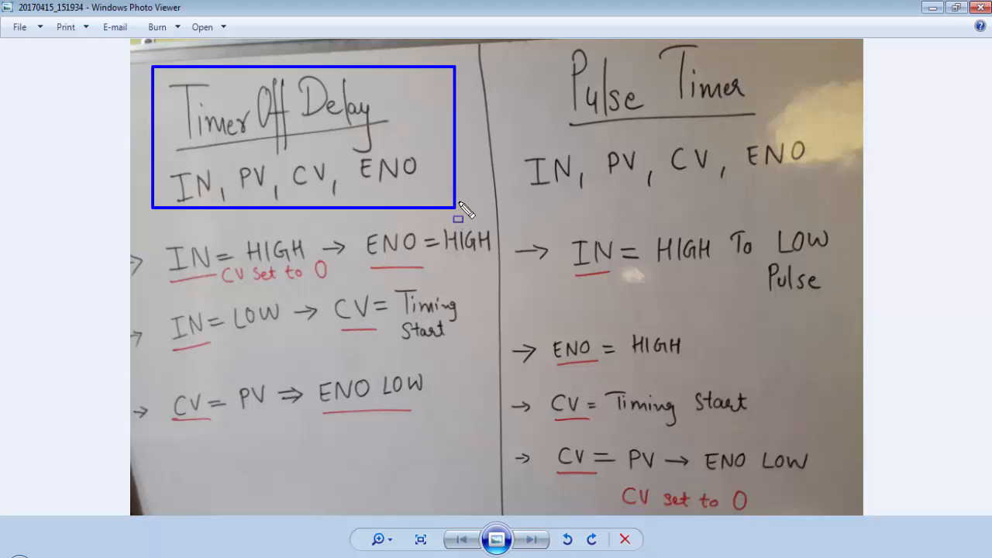
{"action": "mouse_move", "coordinate": [171, 174]}
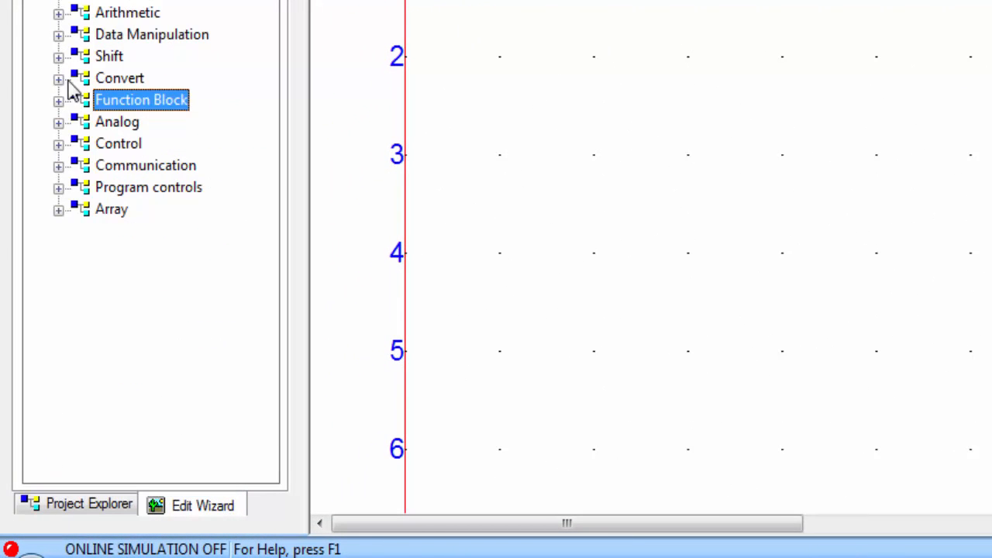
- Expand Function Block and pick TIMER_OFF_DELAY for rung 1
{"action": "left_click", "coordinate": [59, 99]}
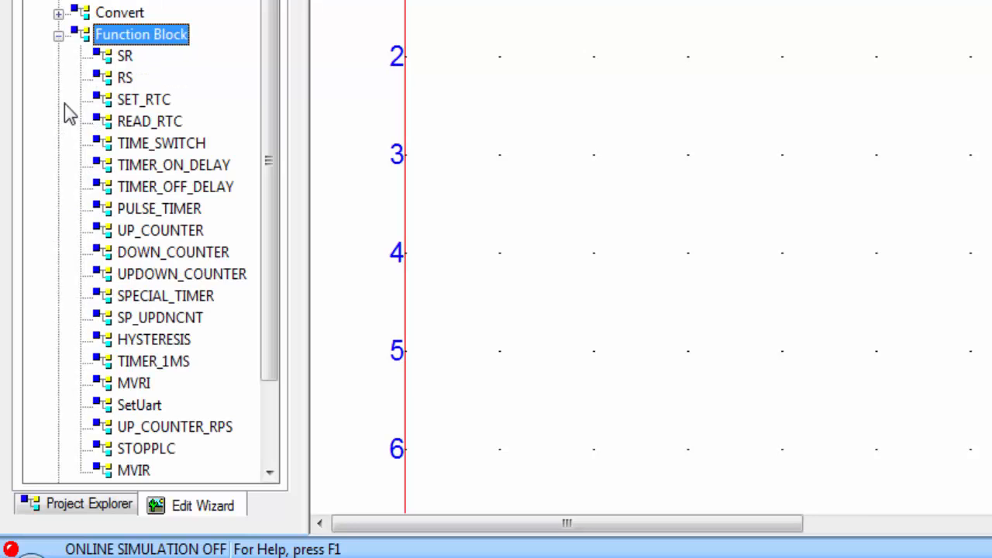
{"action": "left_click", "coordinate": [175, 186]}
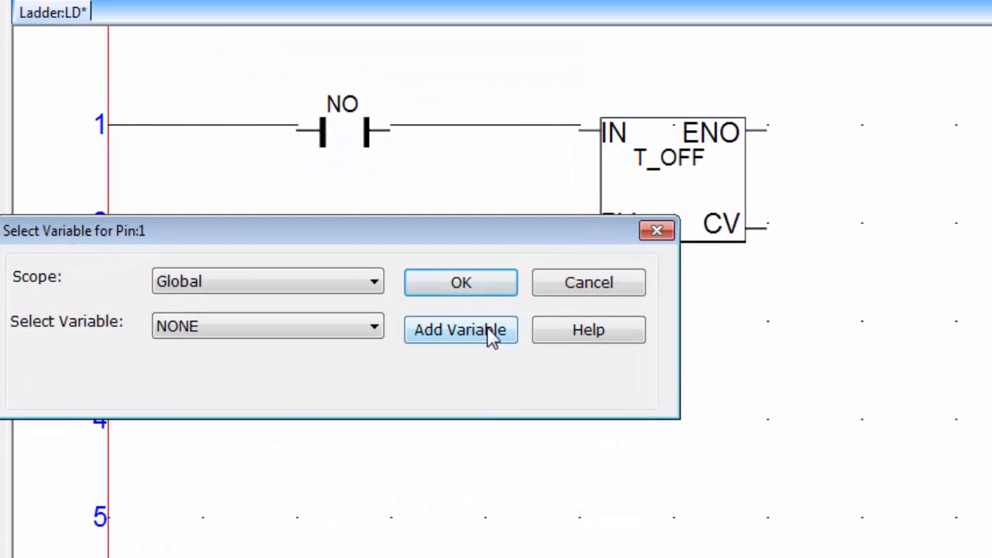
- Add PV variable GVar0 (%ID0) preset T#3S and CV output variable GVar1 (%QD0)
{"action": "left_click", "coordinate": [461, 329]}
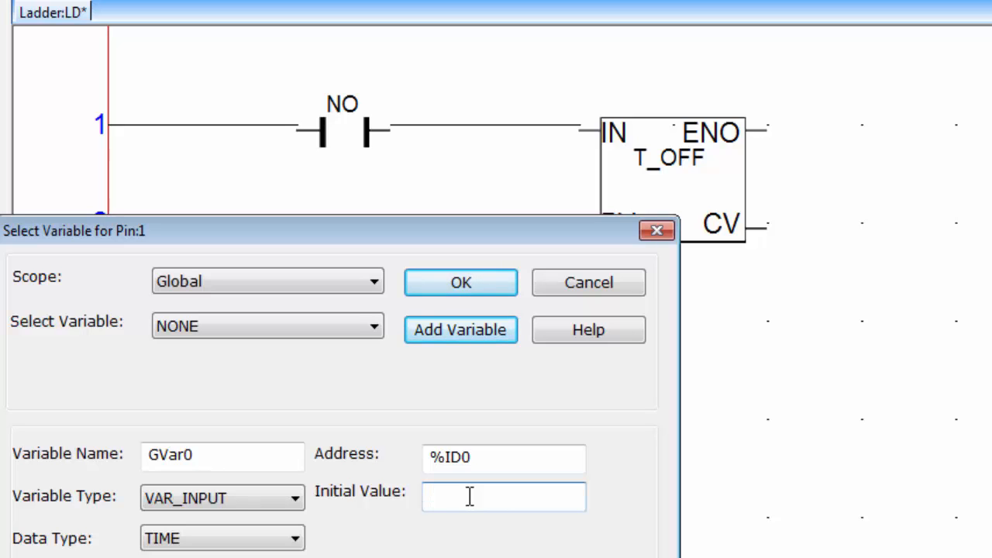
{"action": "type", "text": "T#"}
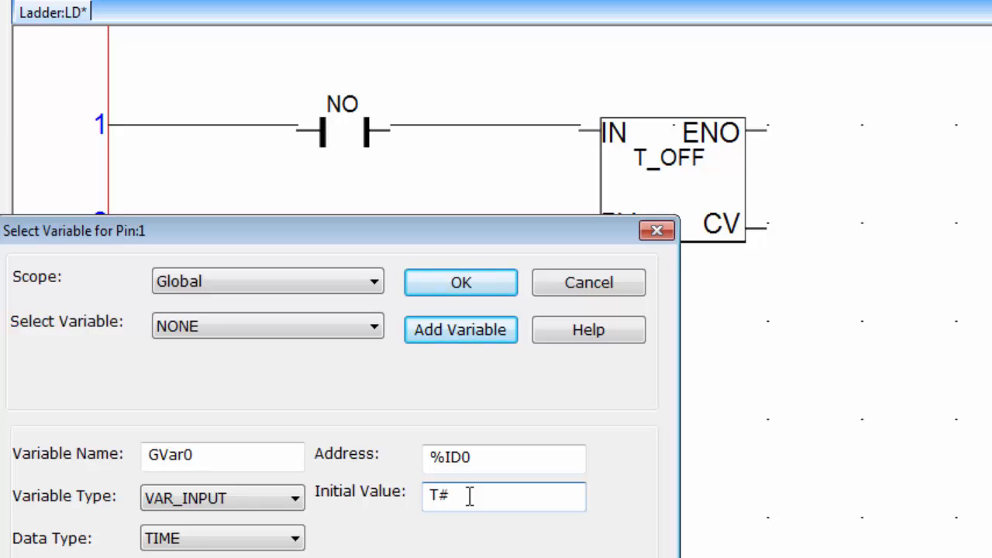
{"action": "type", "text": "3S"}
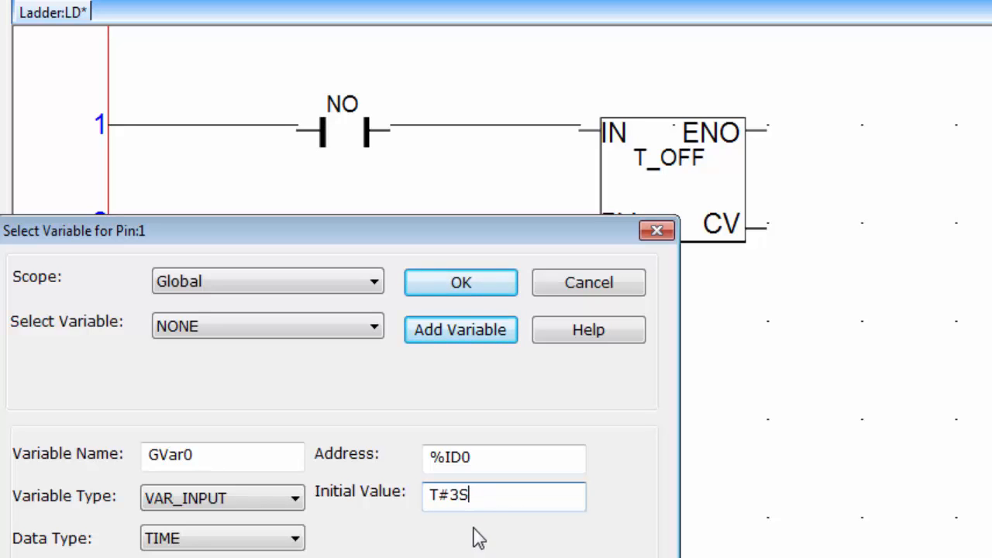
{"action": "left_click", "coordinate": [460, 282]}
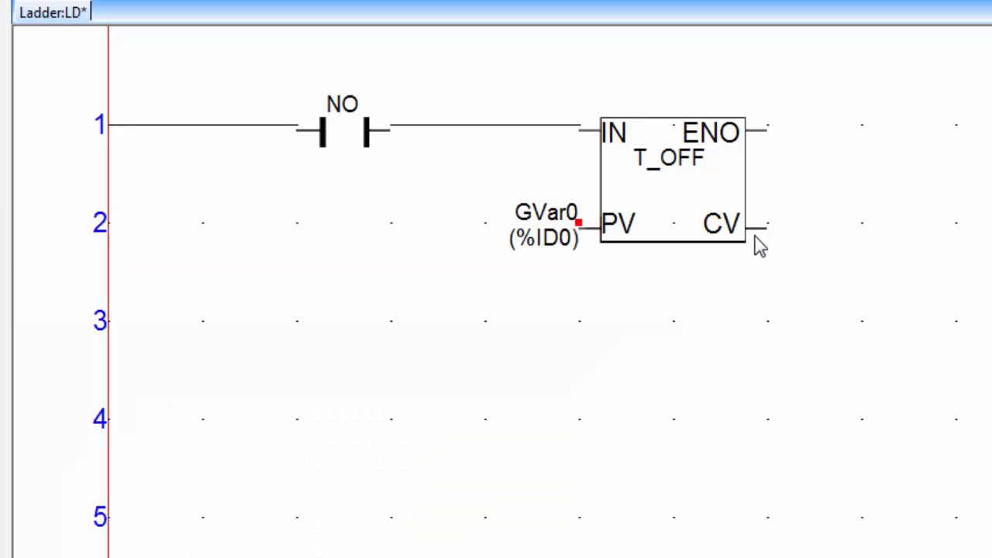
{"action": "mouse_move", "coordinate": [767, 236]}
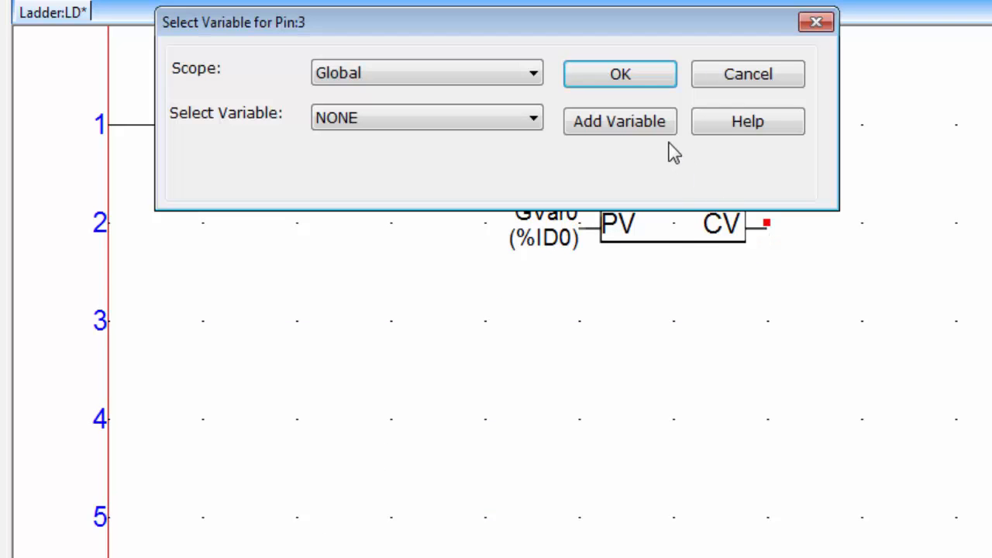
{"action": "left_click", "coordinate": [619, 121]}
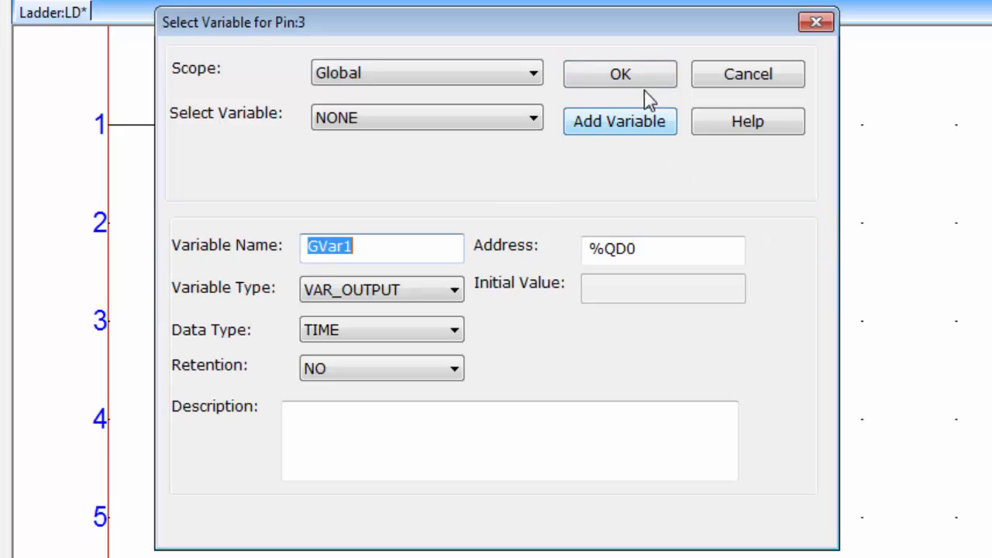
{"action": "left_click", "coordinate": [619, 74]}
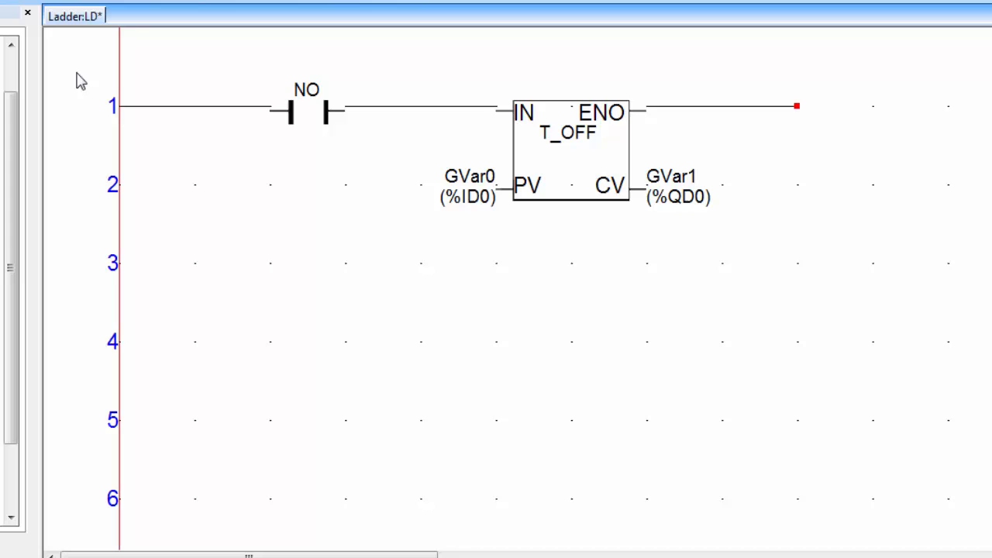
- Place a rung-end coil with new variable GVar2 (%MX0) and assign DI_0 to the contact
{"action": "left_click", "coordinate": [821, 108]}
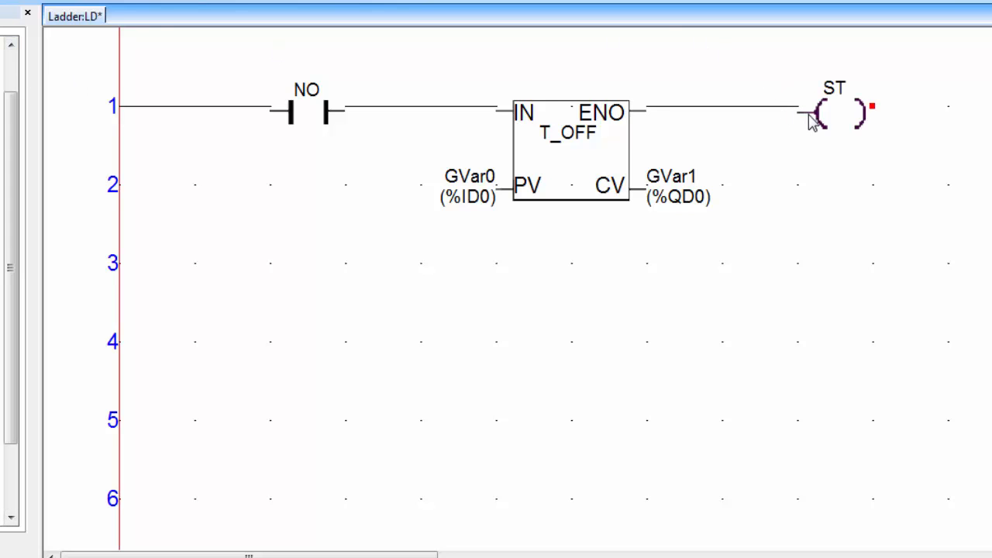
{"action": "double_click", "coordinate": [819, 111]}
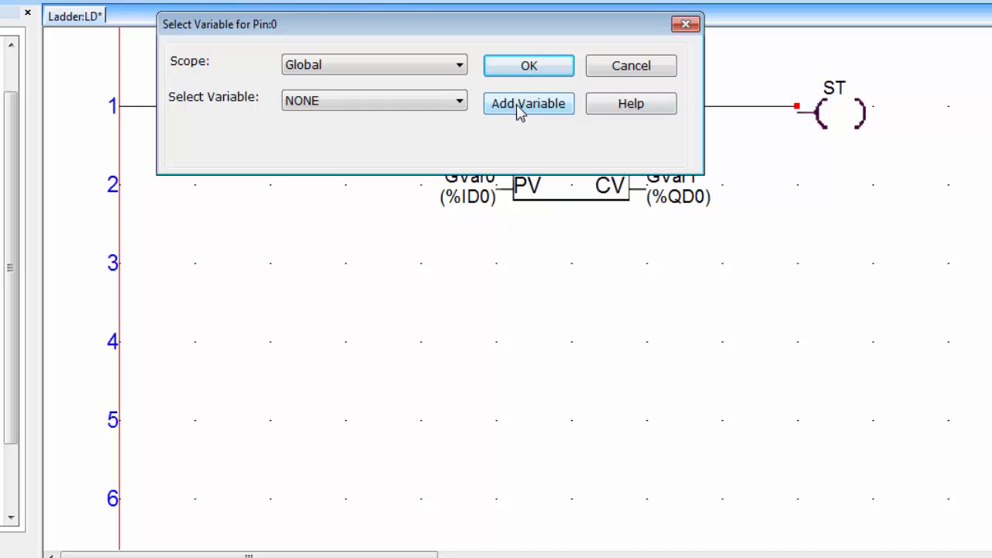
{"action": "left_click", "coordinate": [529, 103]}
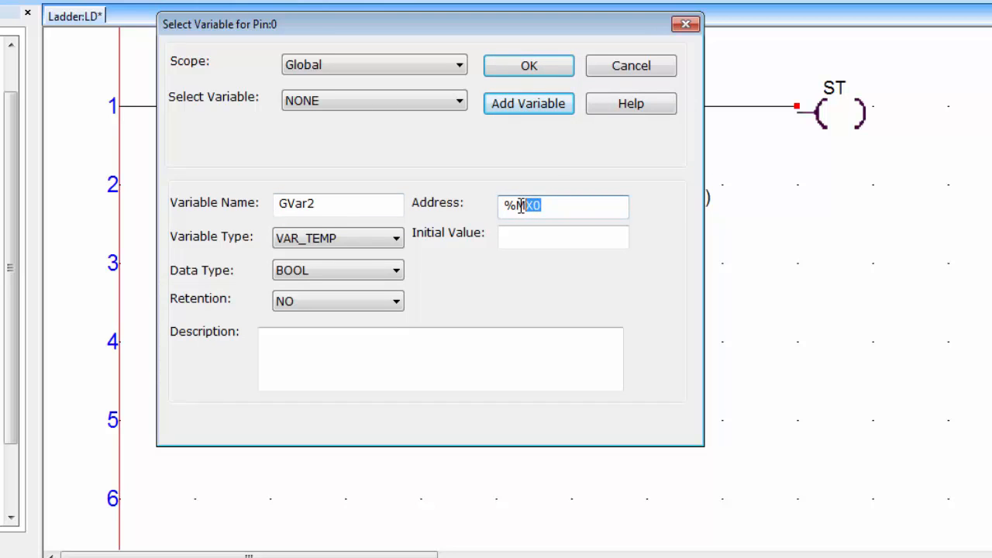
{"action": "left_click", "coordinate": [528, 65]}
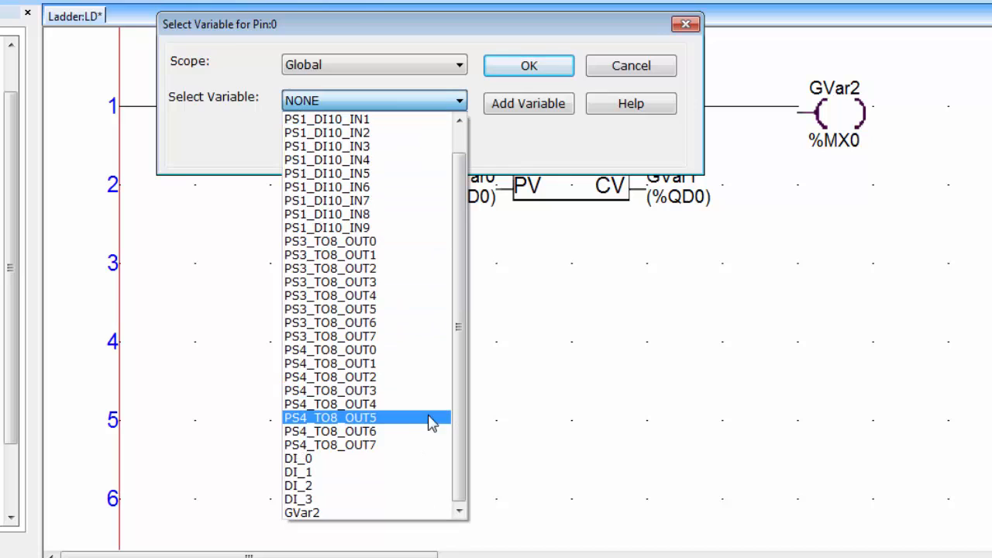
{"action": "left_click", "coordinate": [297, 458]}
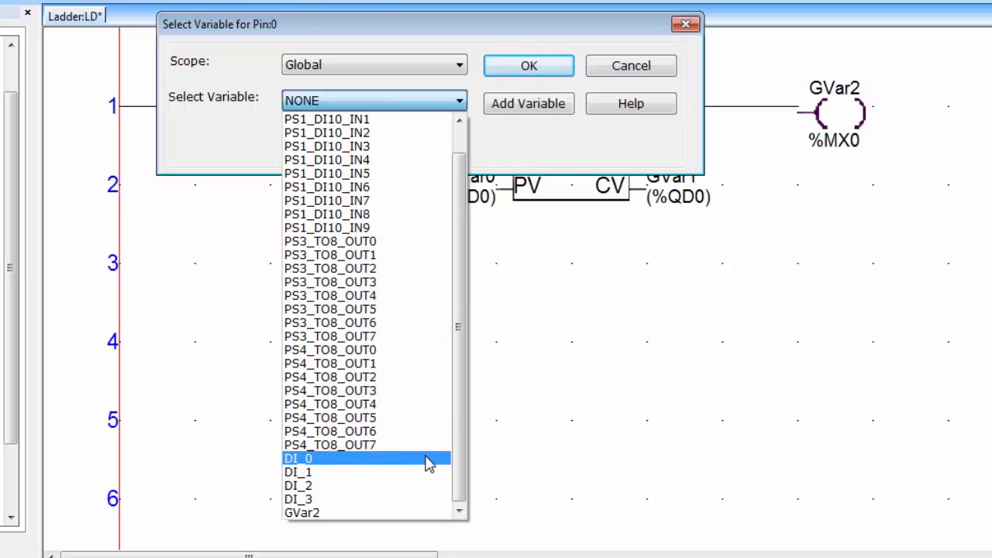
{"action": "left_click", "coordinate": [529, 65]}
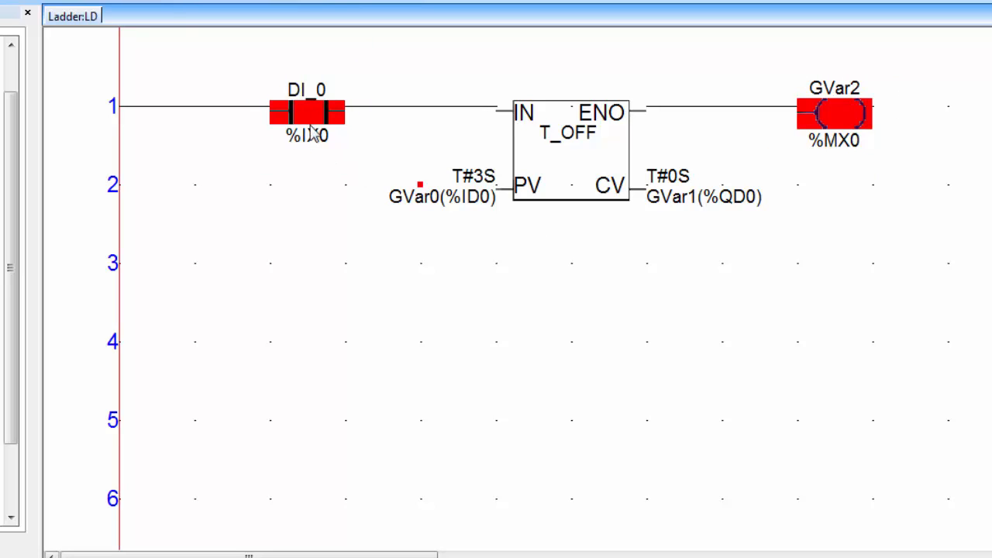
{"action": "mouse_move", "coordinate": [539, 147]}
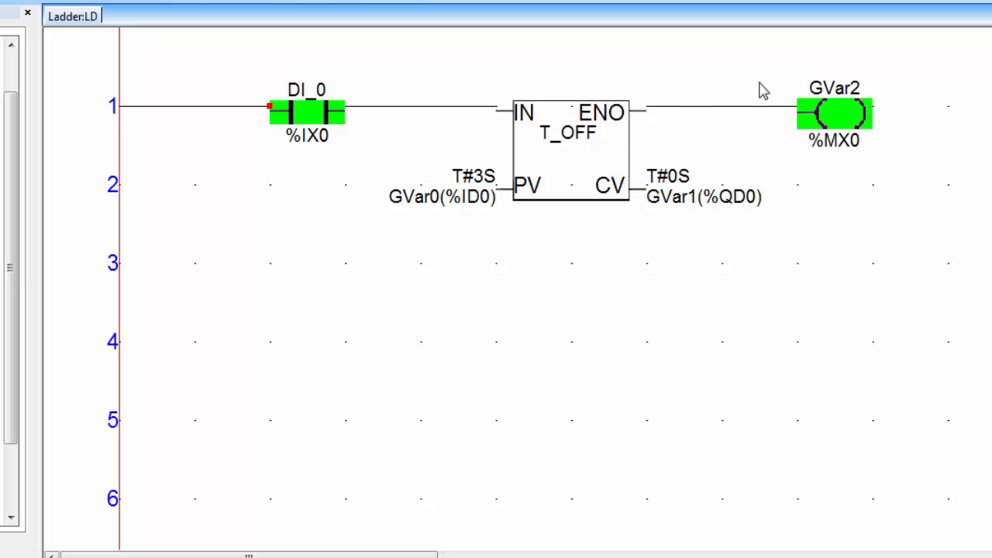
- Force DI_0 on, then off, so the off-delay timer counts up to T#3S
{"action": "left_click", "coordinate": [830, 114]}
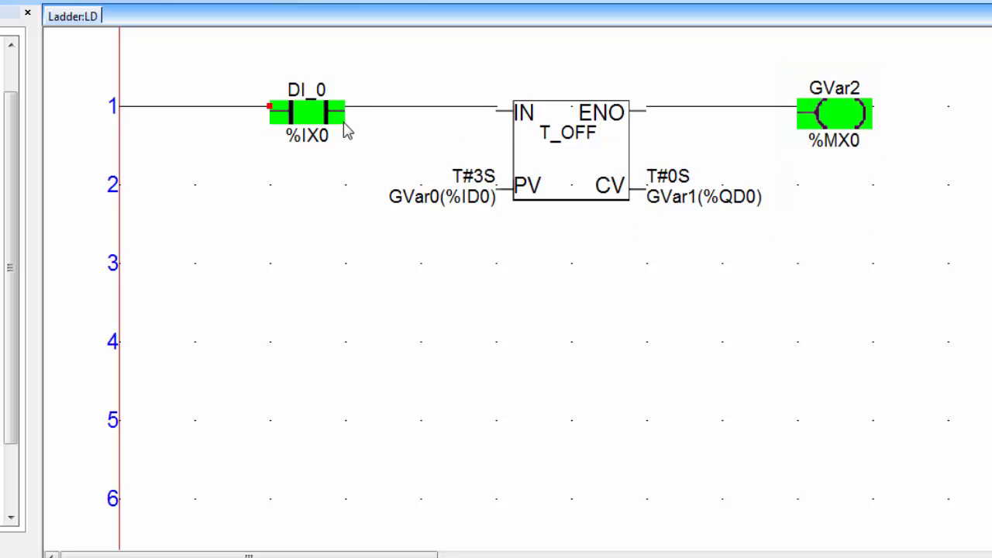
{"action": "mouse_move", "coordinate": [316, 124]}
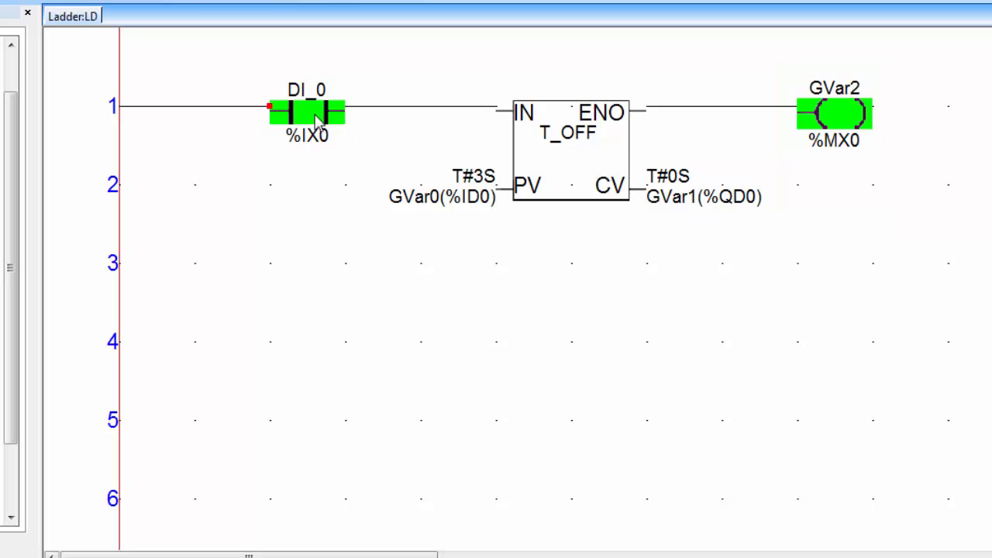
{"action": "mouse_move", "coordinate": [378, 122]}
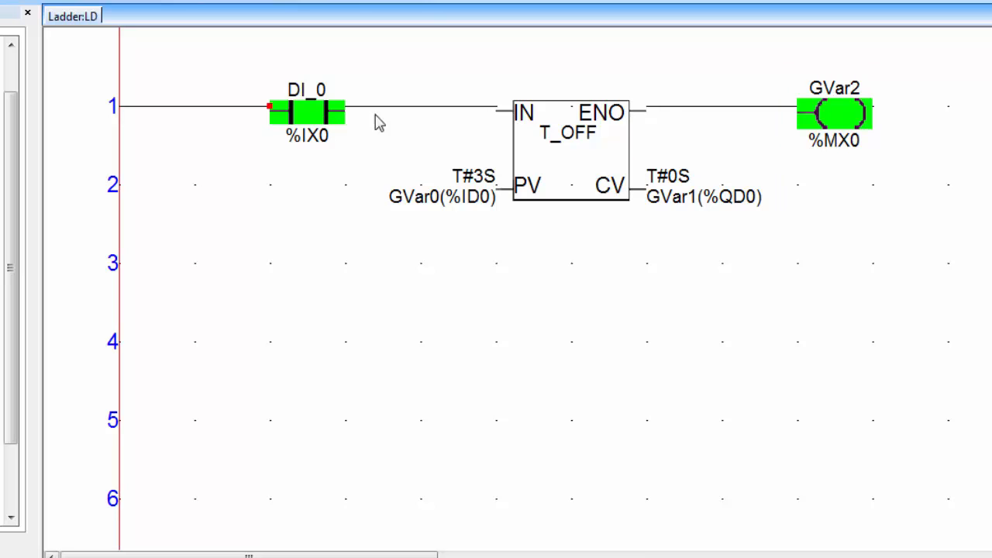
{"action": "left_click", "coordinate": [682, 176]}
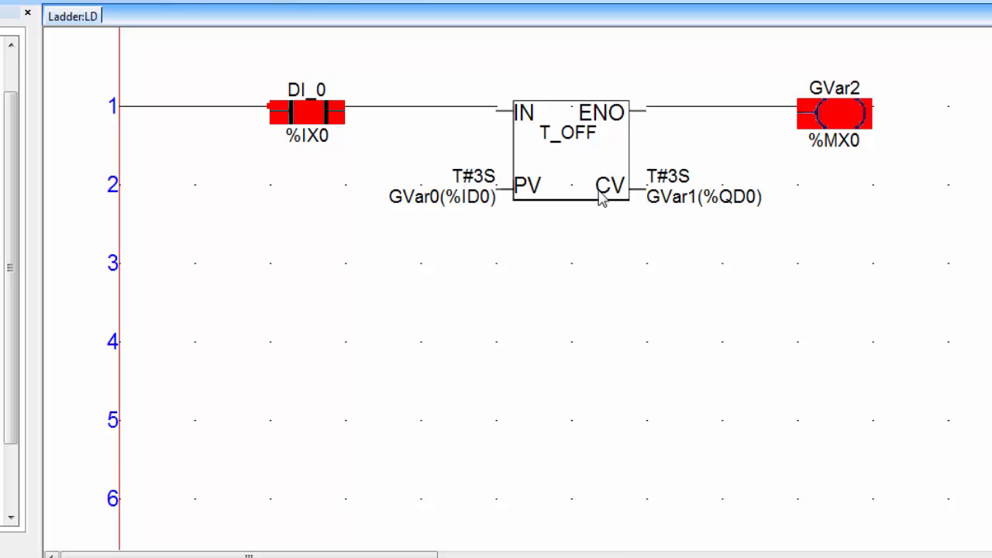
{"action": "mouse_move", "coordinate": [554, 200]}
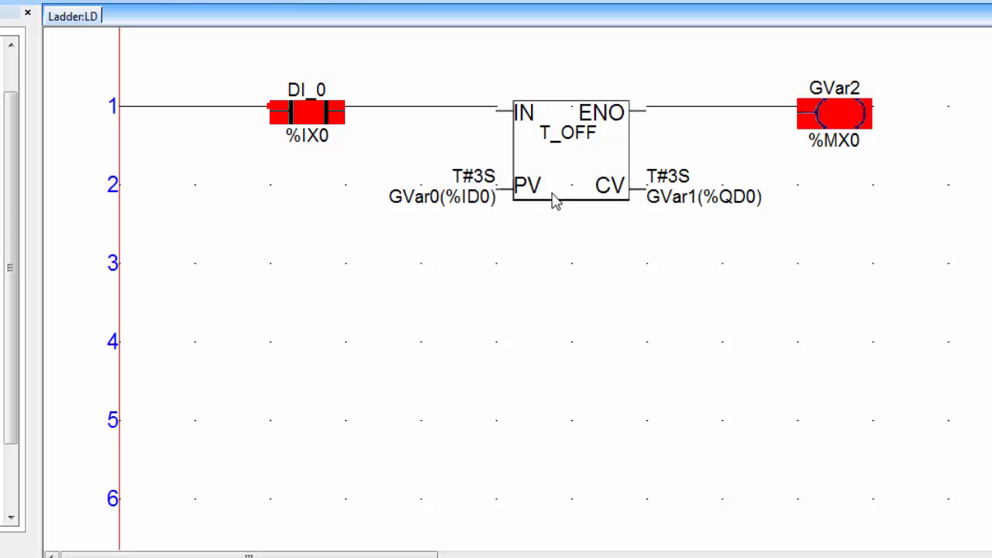
{"action": "mouse_move", "coordinate": [887, 99]}
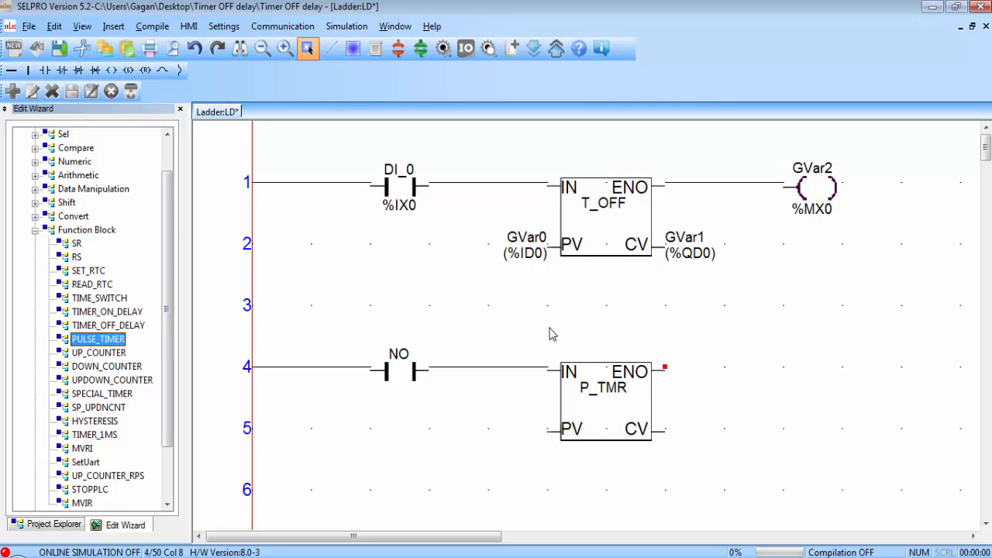
- Select P_TMR and create preset variable GVar3 (%ID1) with initial value T#5S, starting the CV variable
{"action": "left_click", "coordinate": [604, 399]}
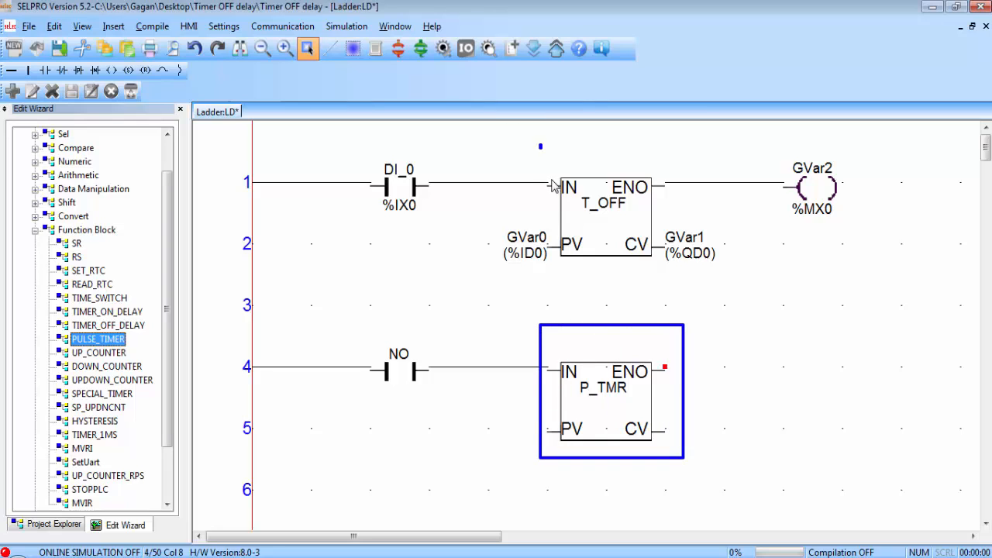
{"action": "left_click", "coordinate": [604, 217]}
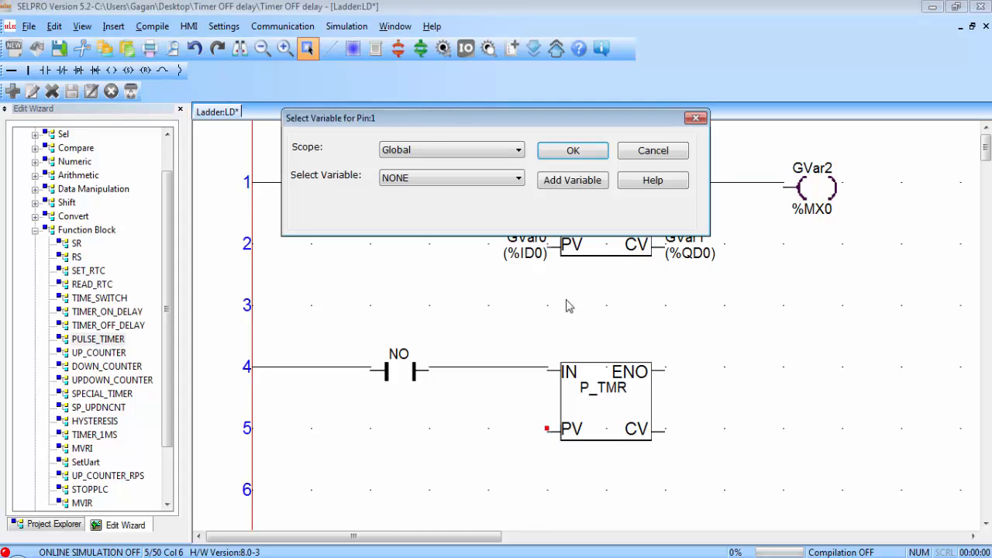
{"action": "left_click", "coordinate": [571, 180]}
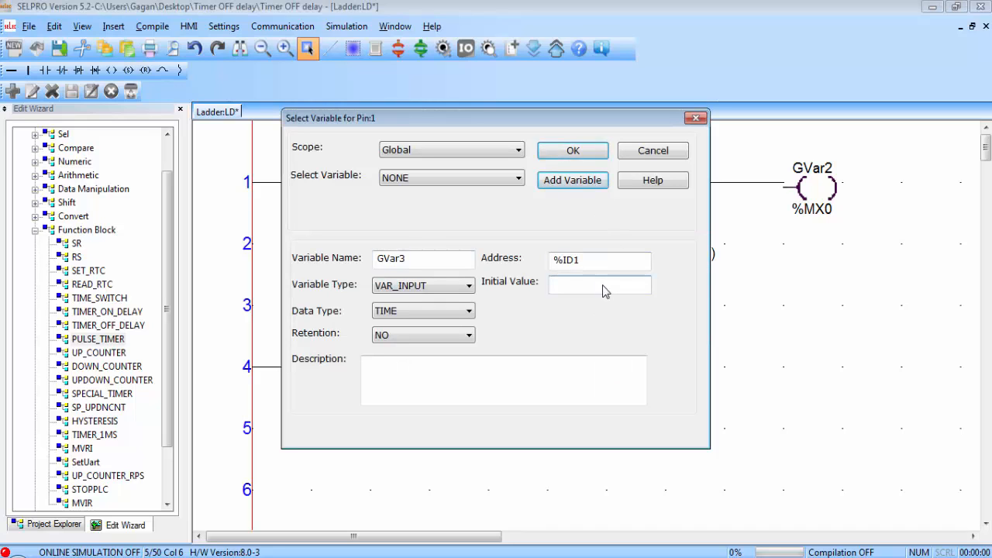
{"action": "left_click", "coordinate": [599, 285]}
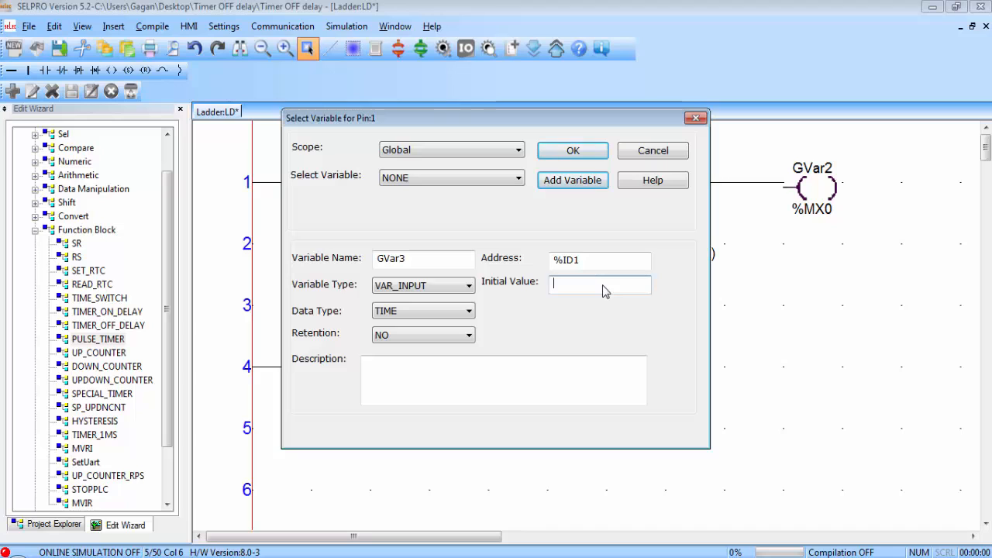
{"action": "type", "text": "T#5S"}
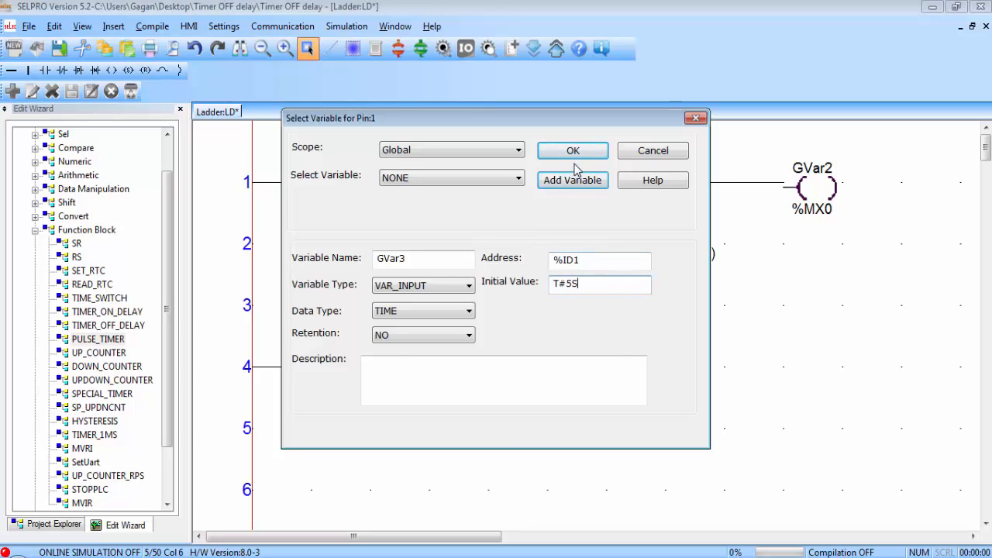
{"action": "left_click", "coordinate": [572, 150]}
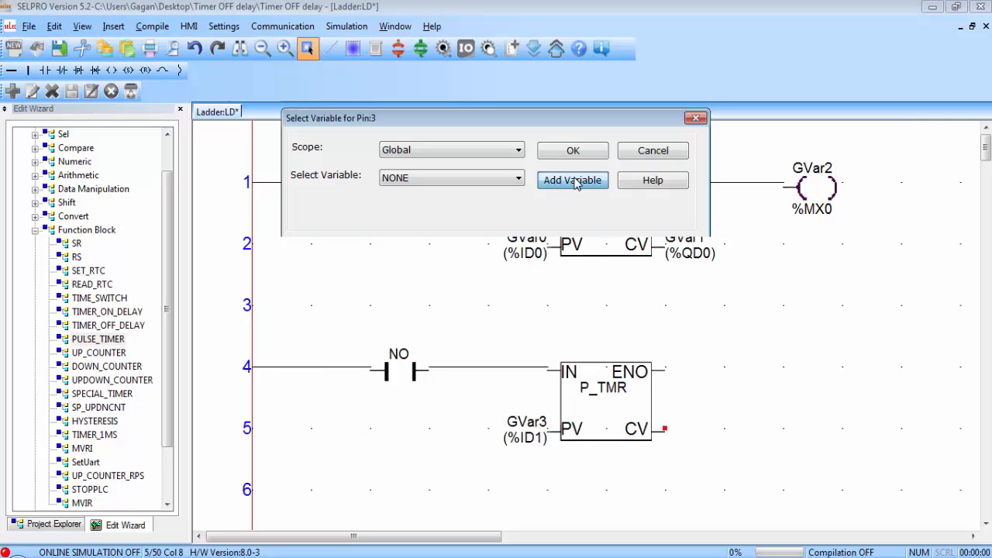
{"action": "left_click", "coordinate": [572, 150]}
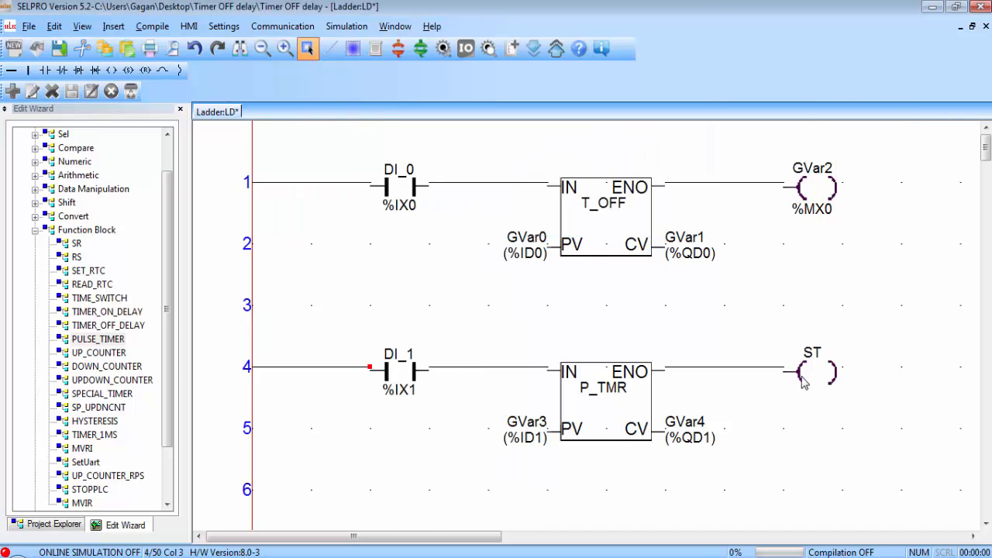
- Give the rung 4 output coil the new BOOL variable GVar5 (%MX1)
{"action": "double_click", "coordinate": [812, 372]}
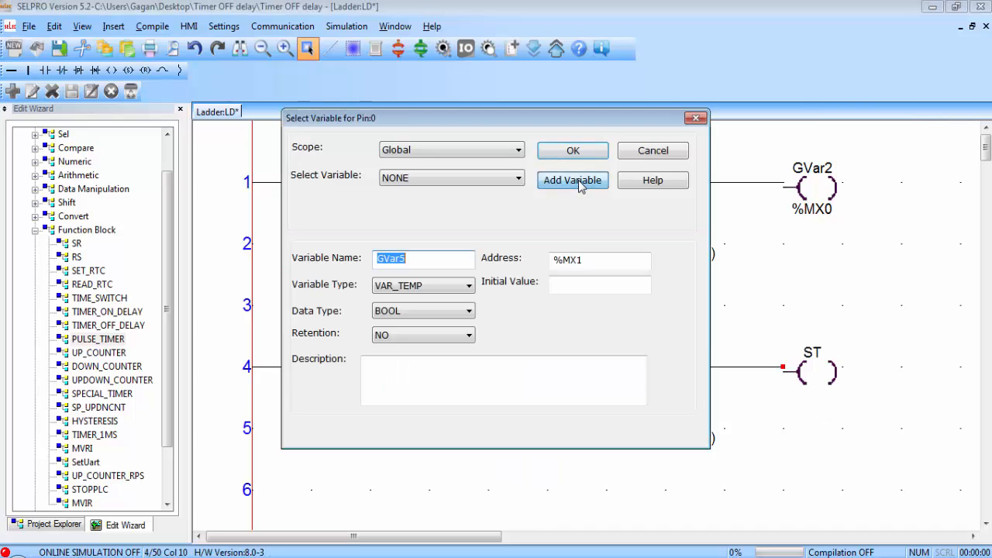
{"action": "mouse_move", "coordinate": [585, 269]}
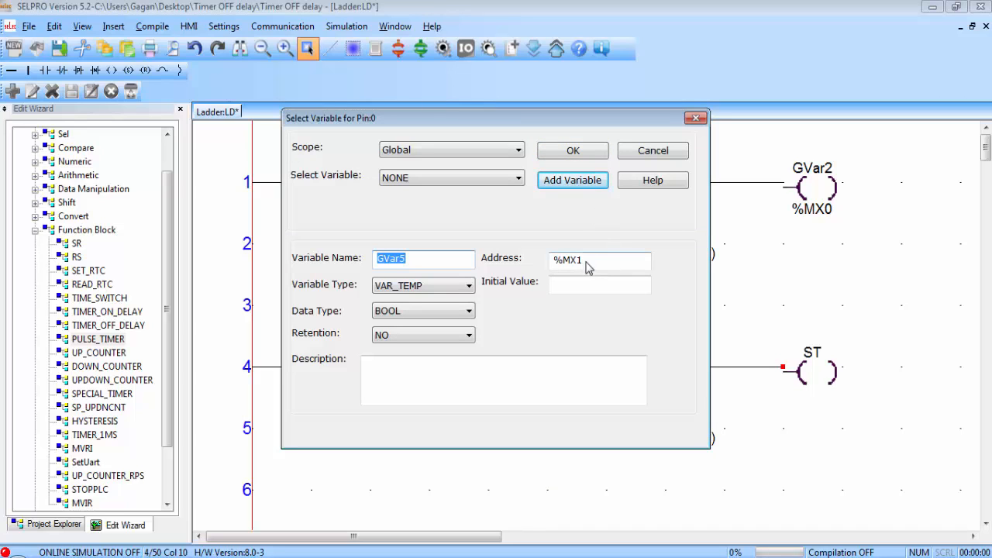
{"action": "left_click", "coordinate": [572, 150]}
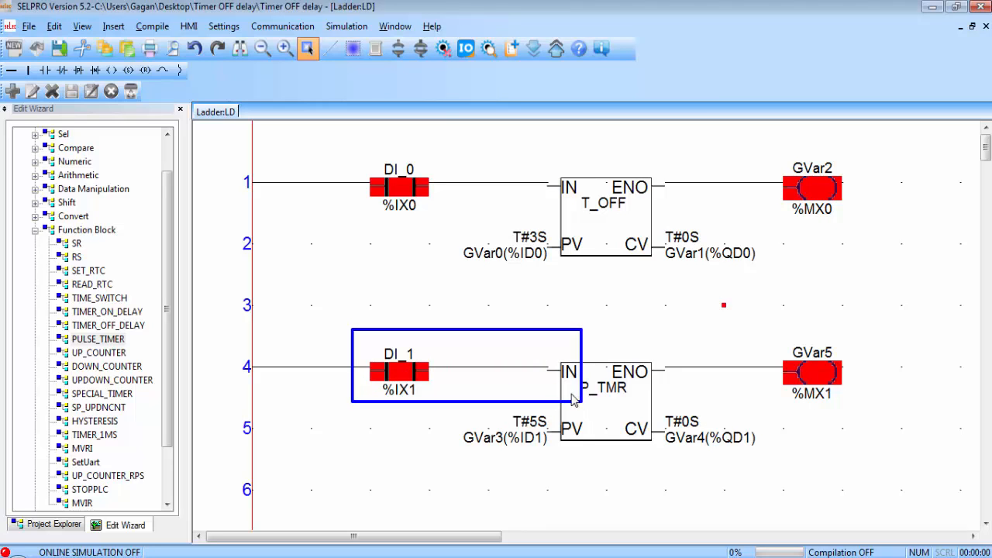
{"action": "mouse_move", "coordinate": [615, 391]}
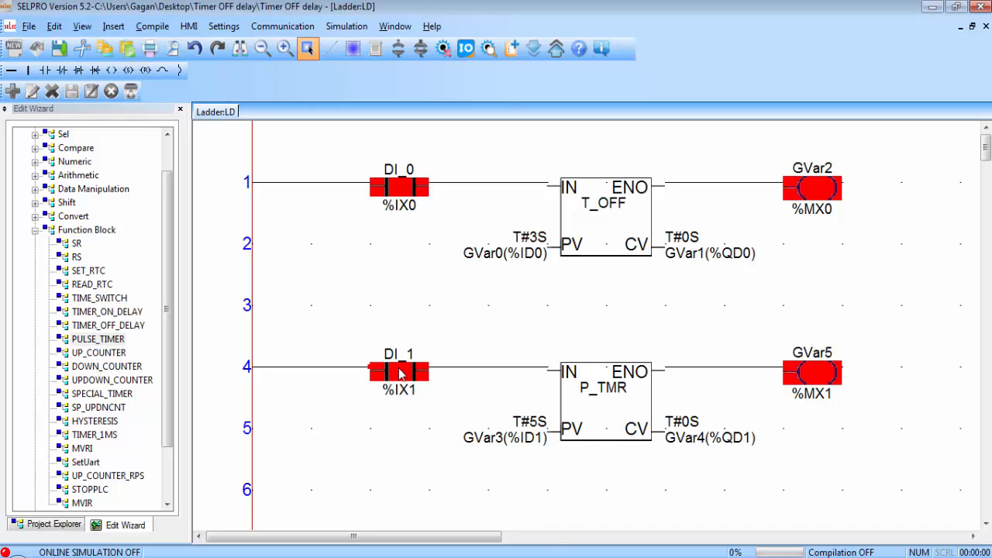
- Toggle the DI_1 contact on and off in offline simulation, also clicking the rung 4 coil
{"action": "left_click", "coordinate": [399, 372]}
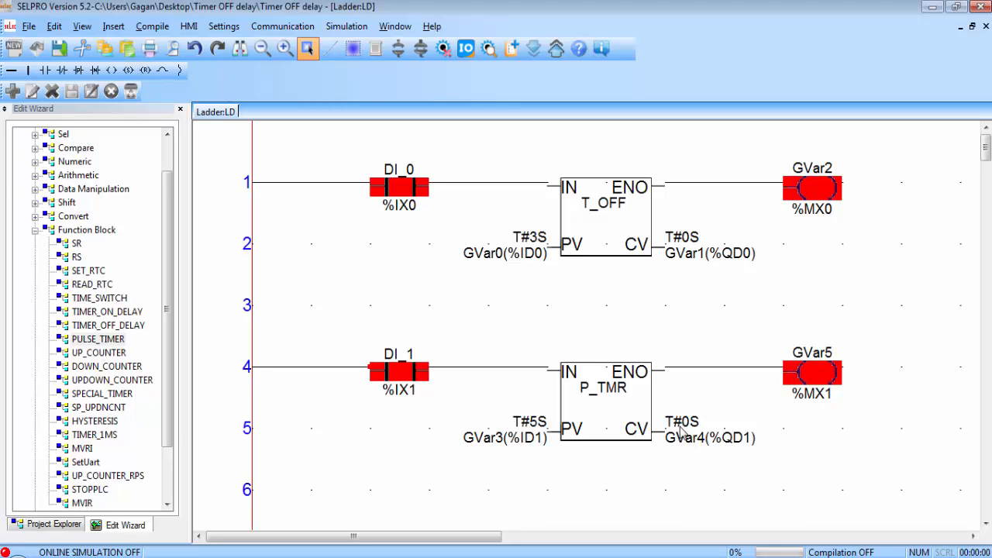
{"action": "mouse_move", "coordinate": [695, 436]}
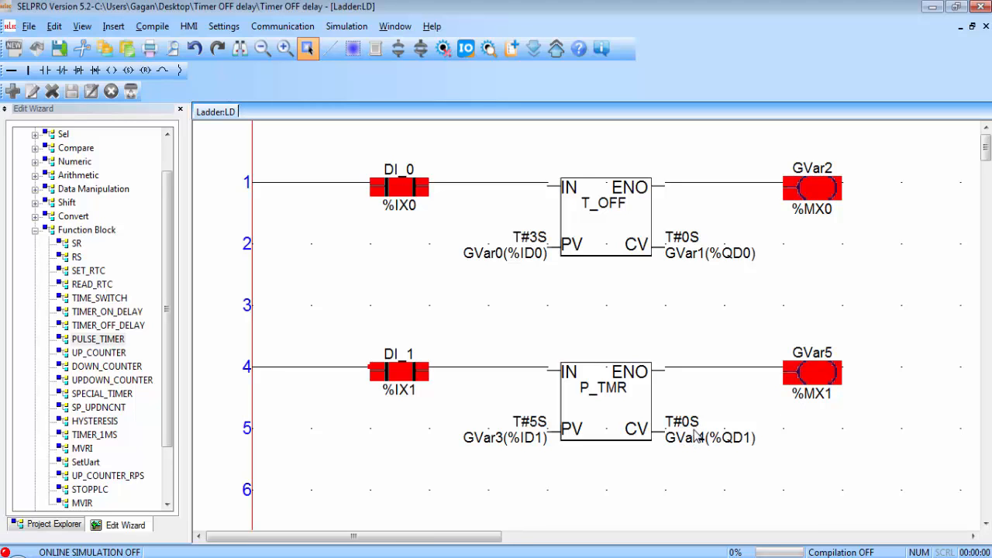
{"action": "mouse_move", "coordinate": [736, 401]}
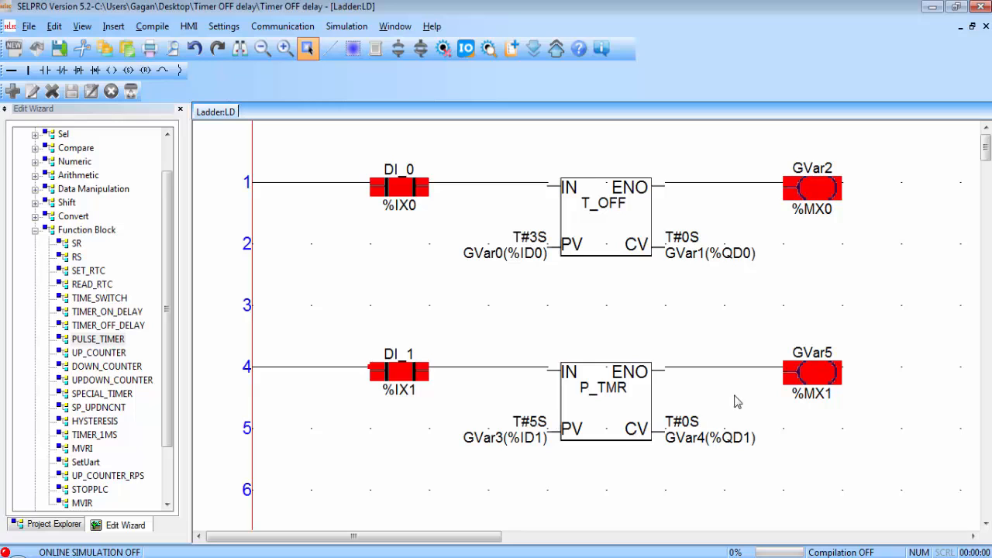
{"action": "left_click", "coordinate": [811, 372]}
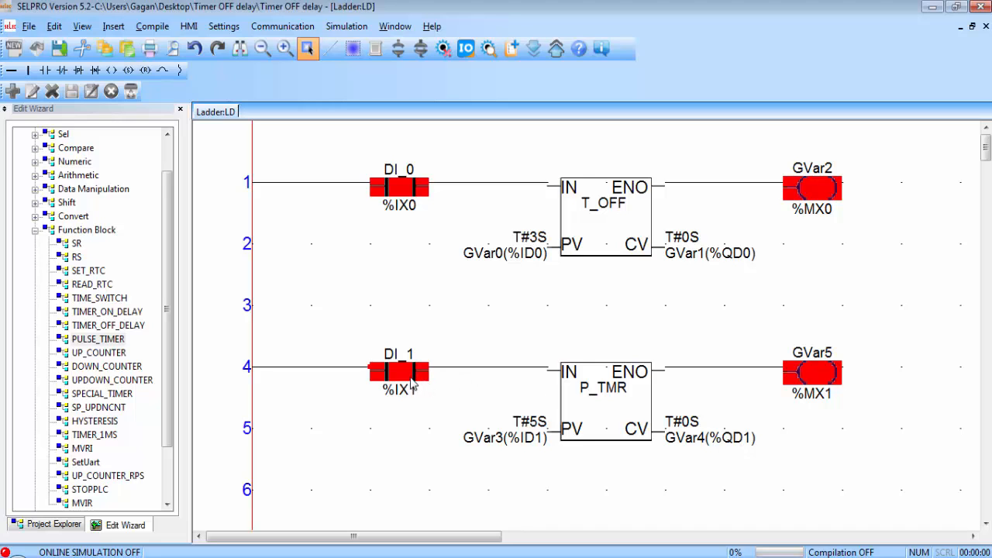
{"action": "left_click", "coordinate": [399, 372]}
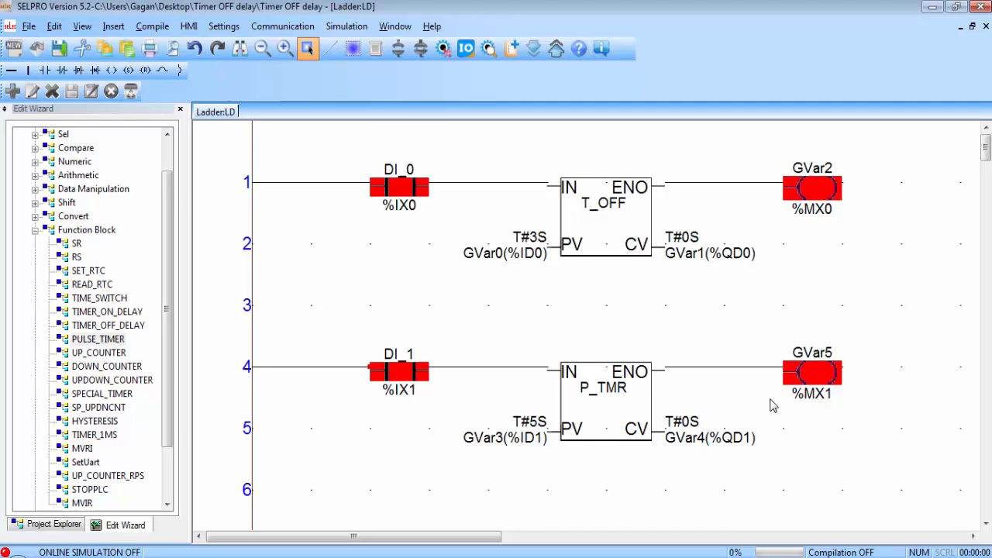
{"action": "mouse_move", "coordinate": [835, 397]}
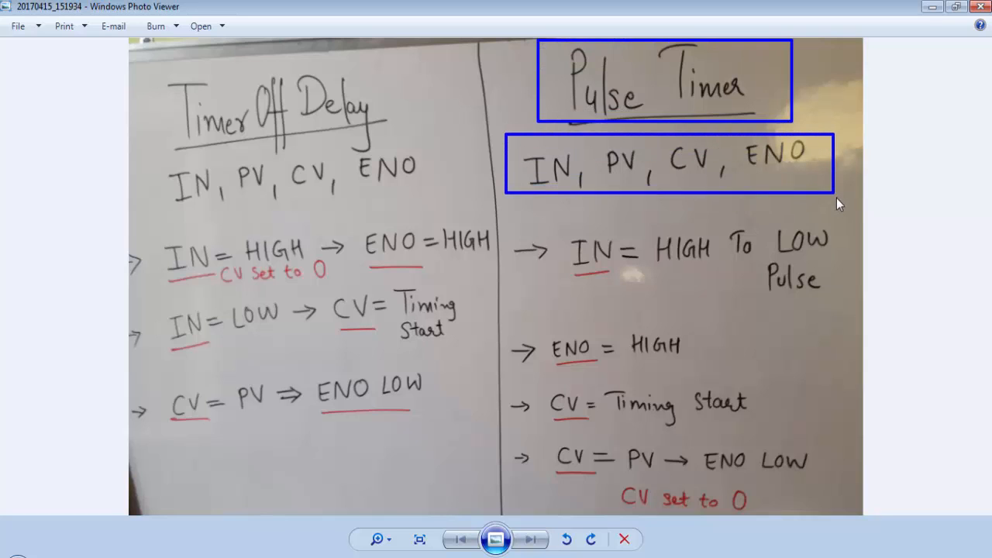
{"action": "mouse_move", "coordinate": [692, 180]}
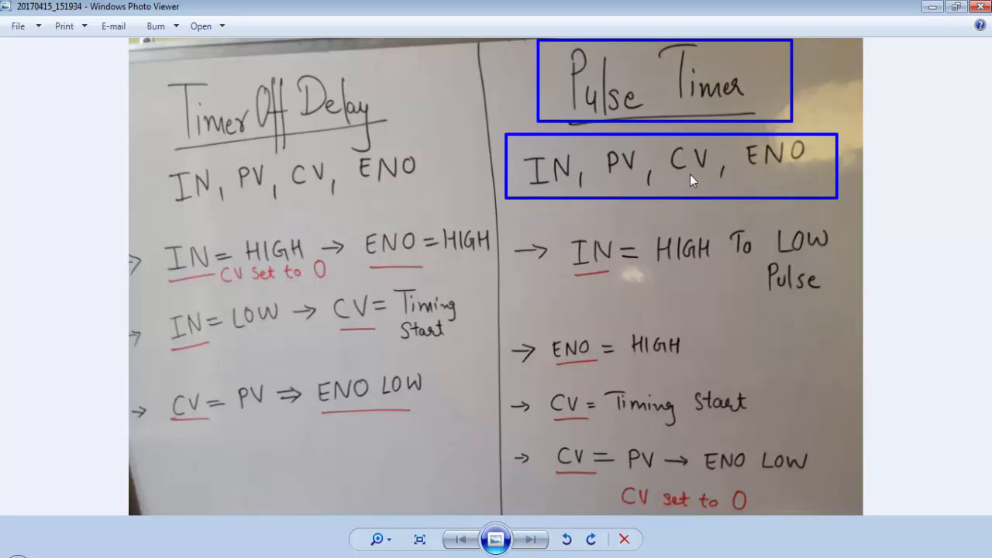
{"action": "mouse_move", "coordinate": [812, 172]}
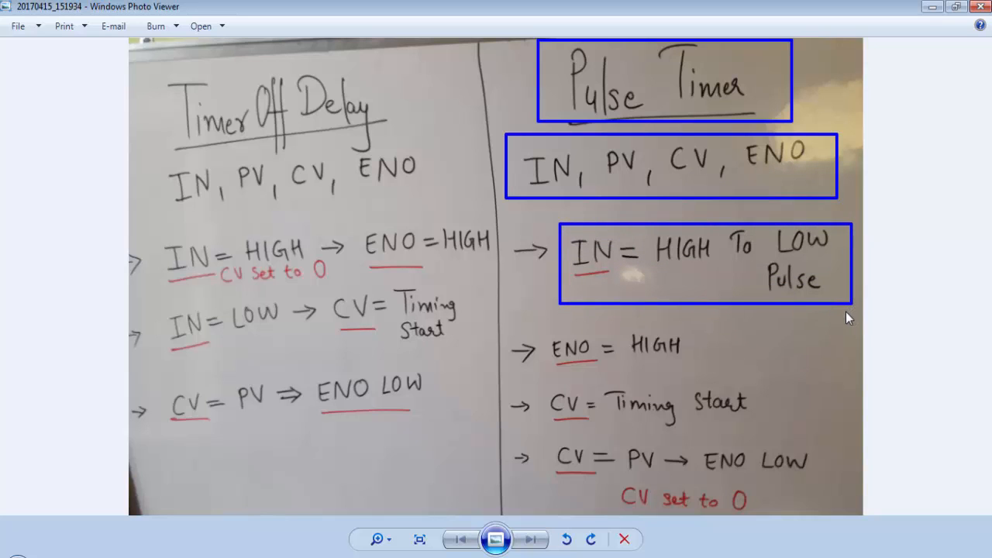
{"action": "mouse_move", "coordinate": [821, 330]}
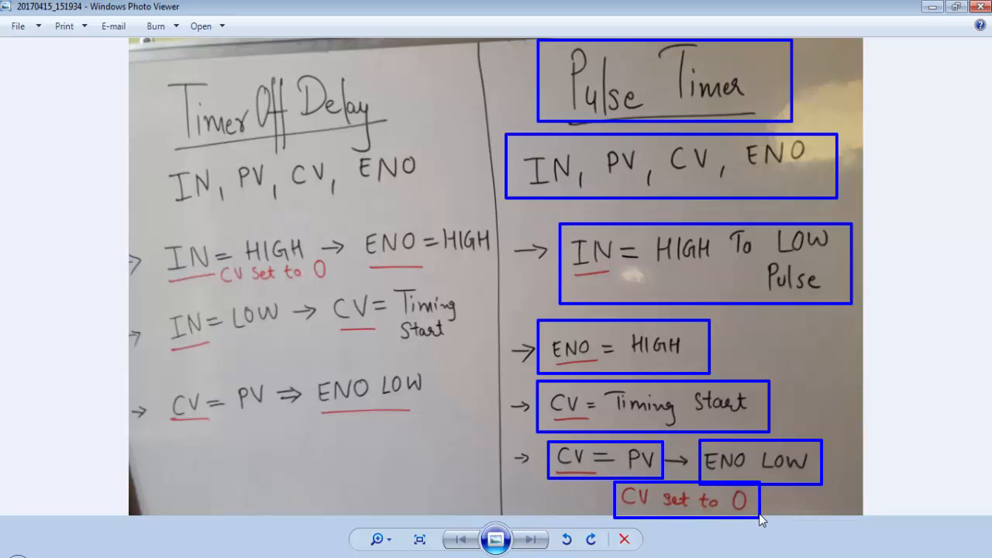
{"action": "mouse_move", "coordinate": [650, 281]}
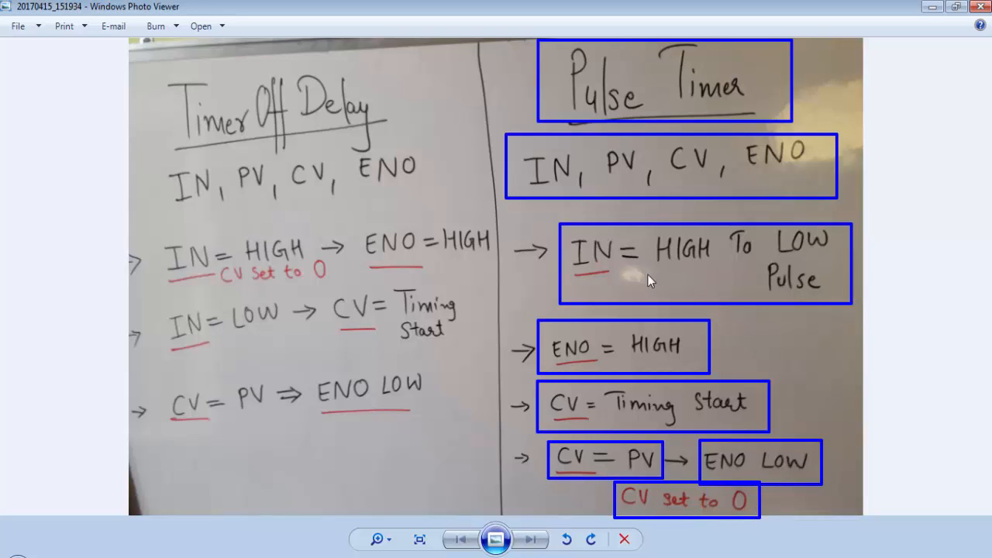